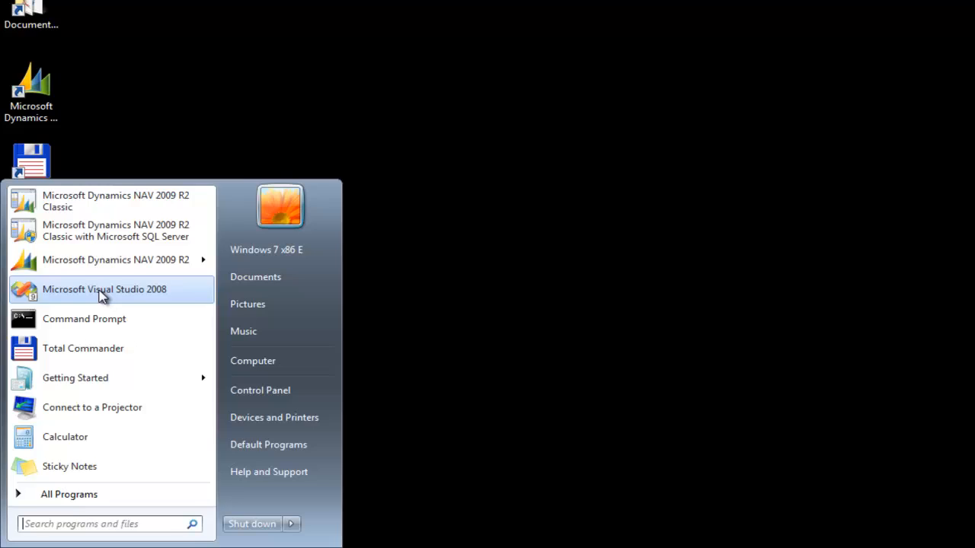
# Launch NAV 2009 R2 Classic and view the Production Schedule in Production Order View.
pyautogui.click(116, 201)
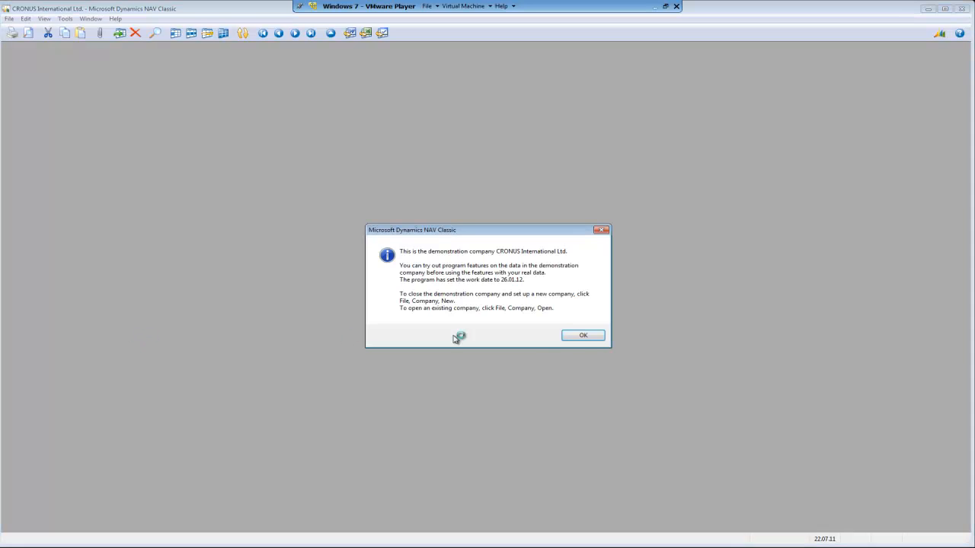
pyautogui.click(583, 335)
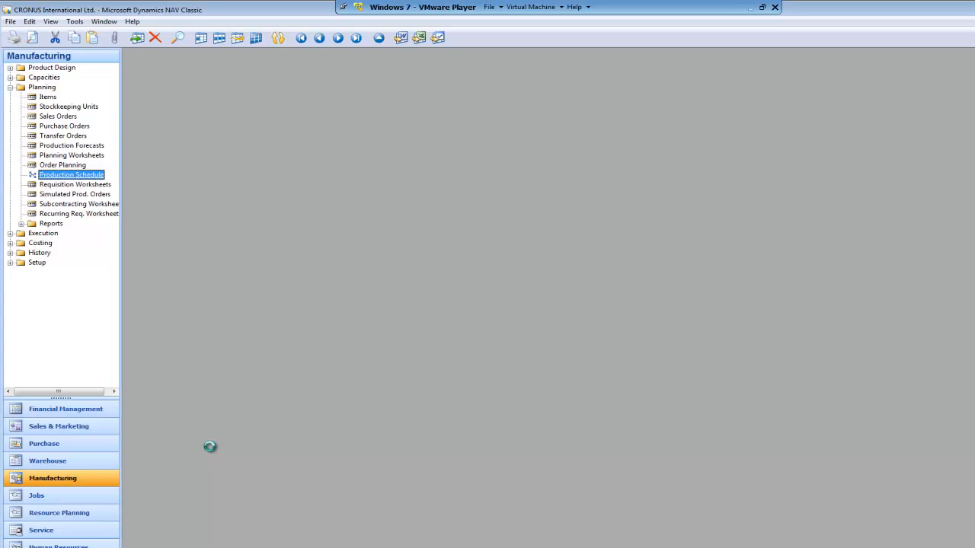
pyautogui.doubleClick(72, 175)
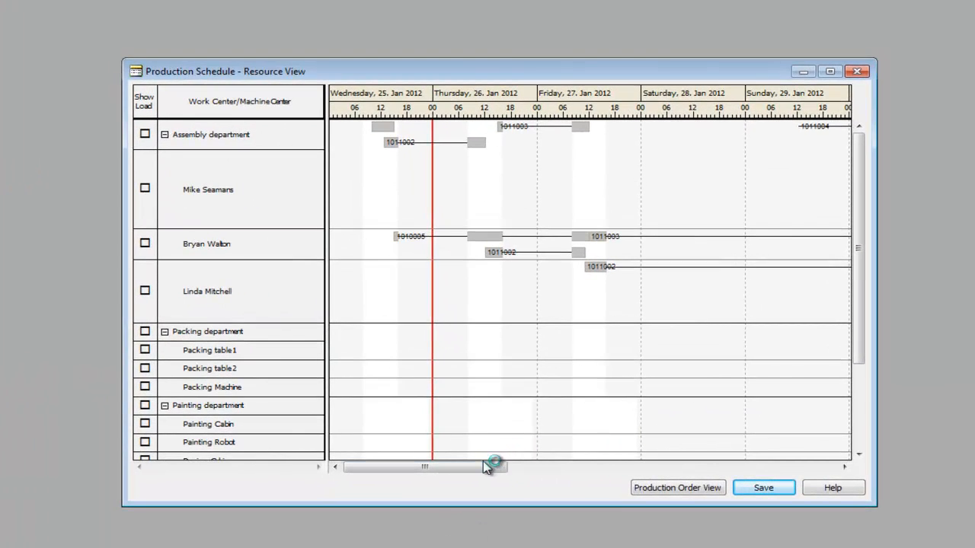
pyautogui.moveTo(488, 346)
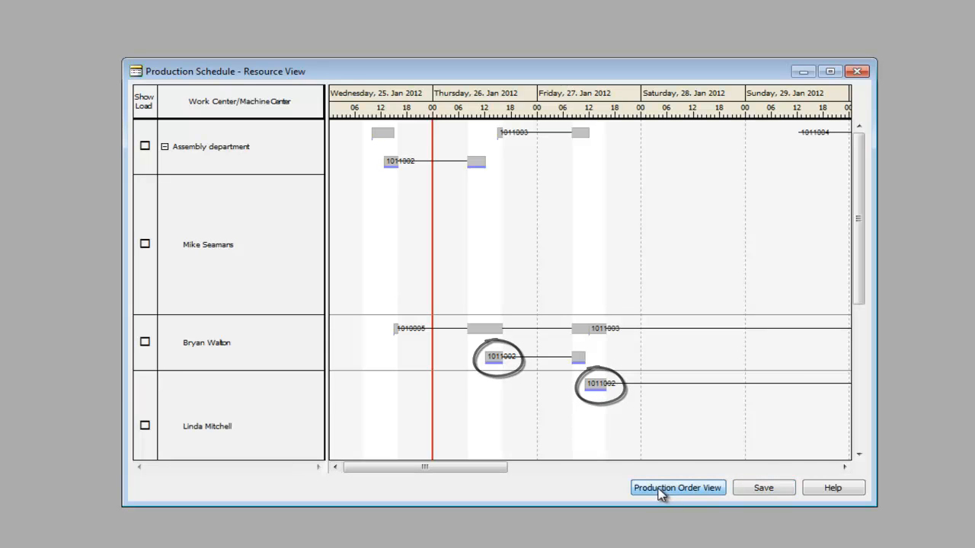
pyautogui.click(677, 487)
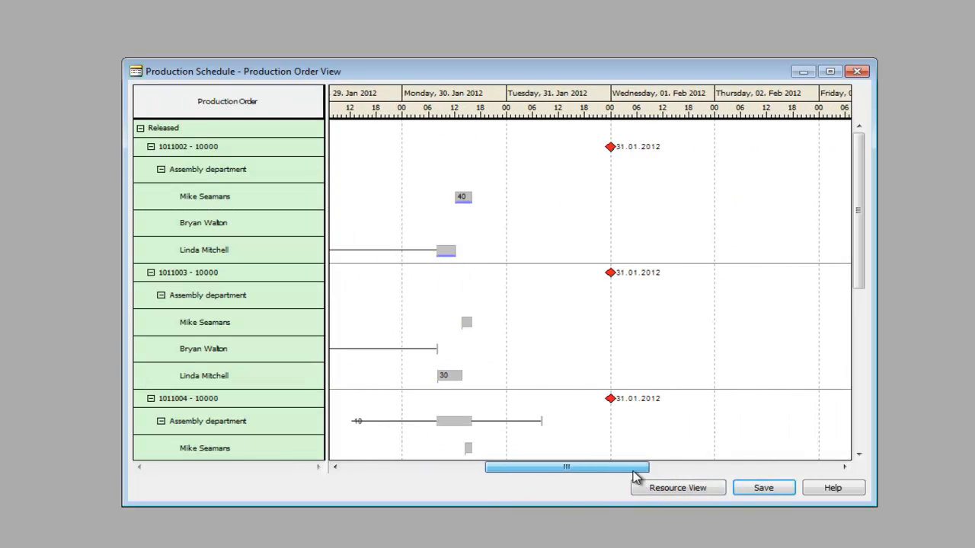
pyautogui.moveTo(567, 467); pyautogui.dragTo(593, 467)
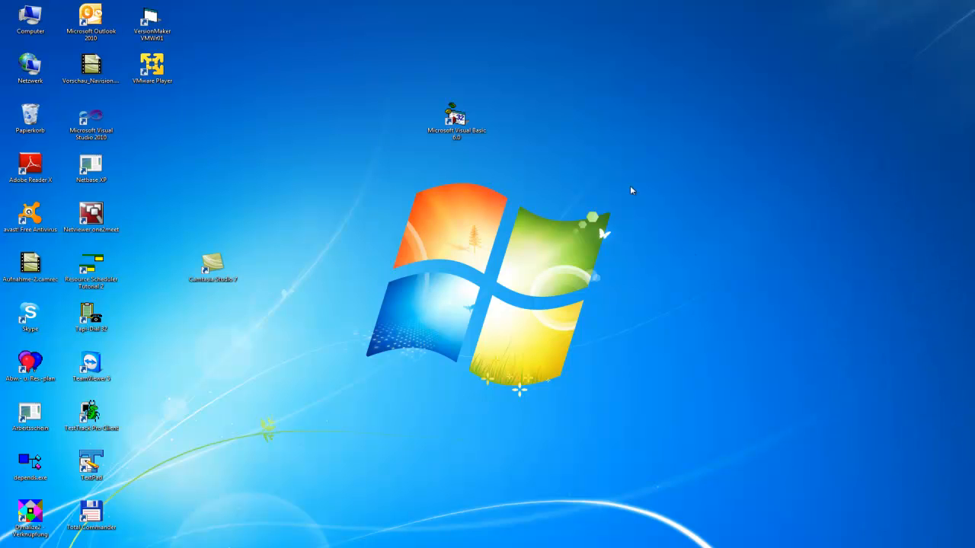
# Start Visual Basic 6.0 and open NavisionGanttServer.vbp from C:\Nav2009-NGS.
pyautogui.doubleClick(447, 113)
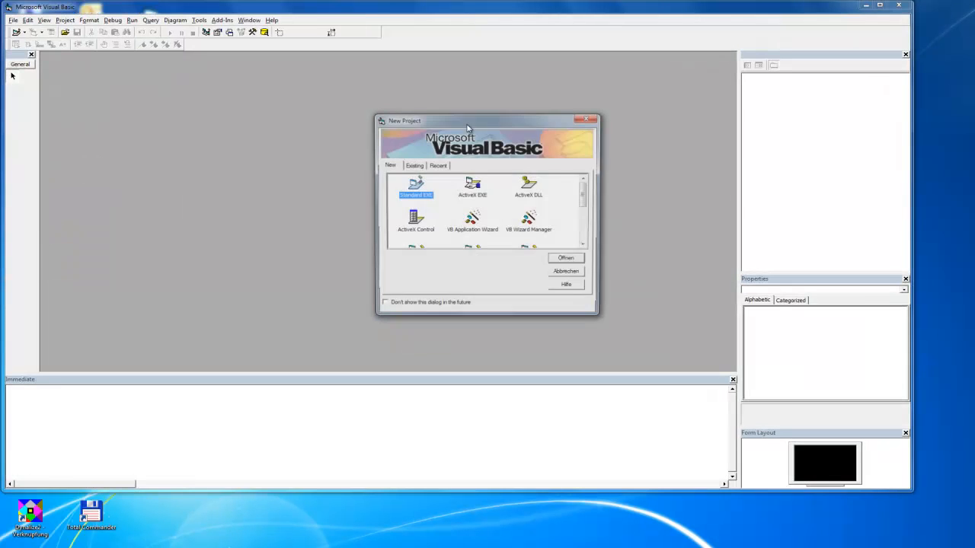
pyautogui.click(414, 165)
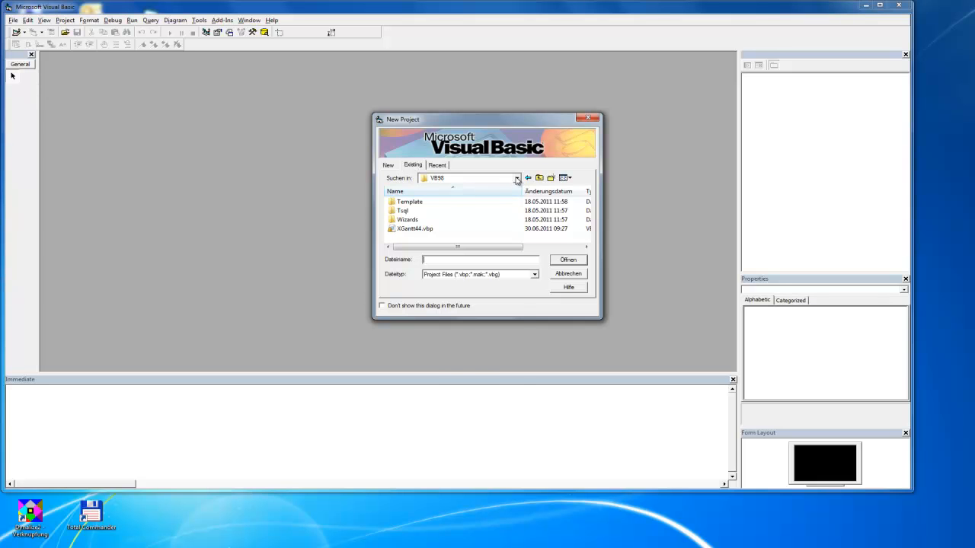
pyautogui.click(515, 177)
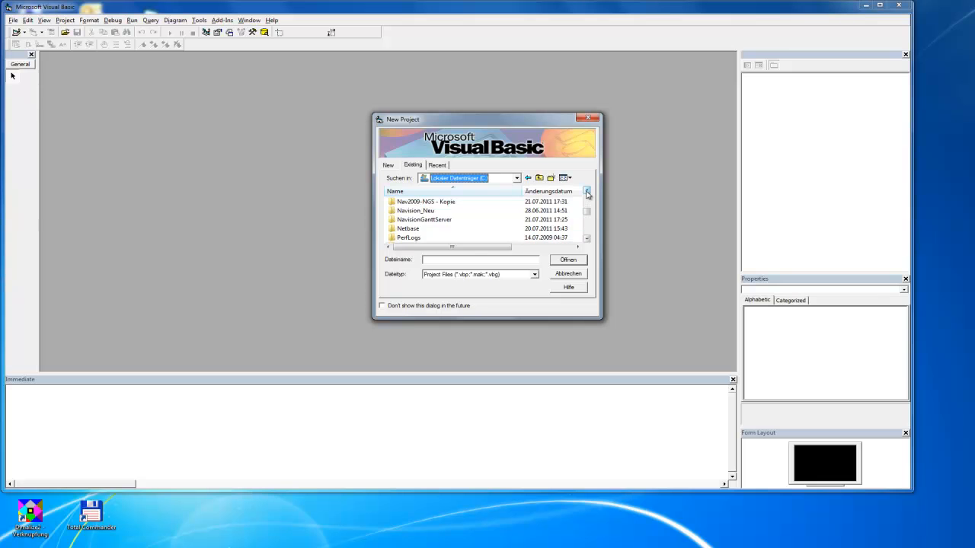
pyautogui.doubleClick(425, 202)
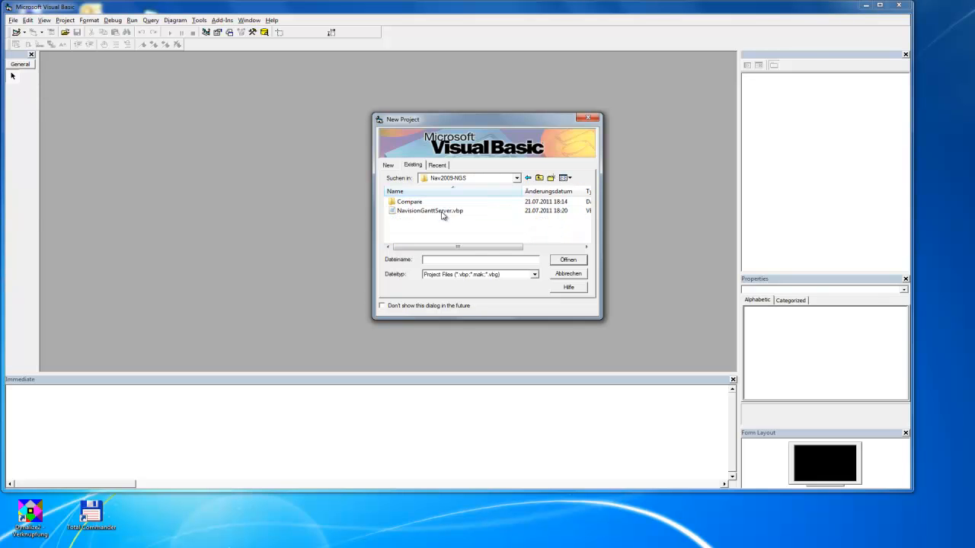
pyautogui.doubleClick(430, 211)
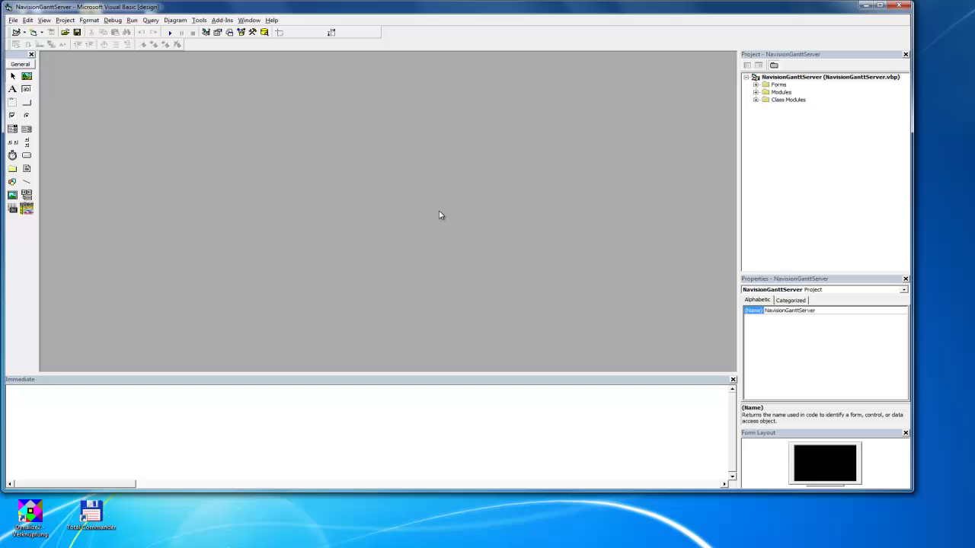
pyautogui.moveTo(623, 197)
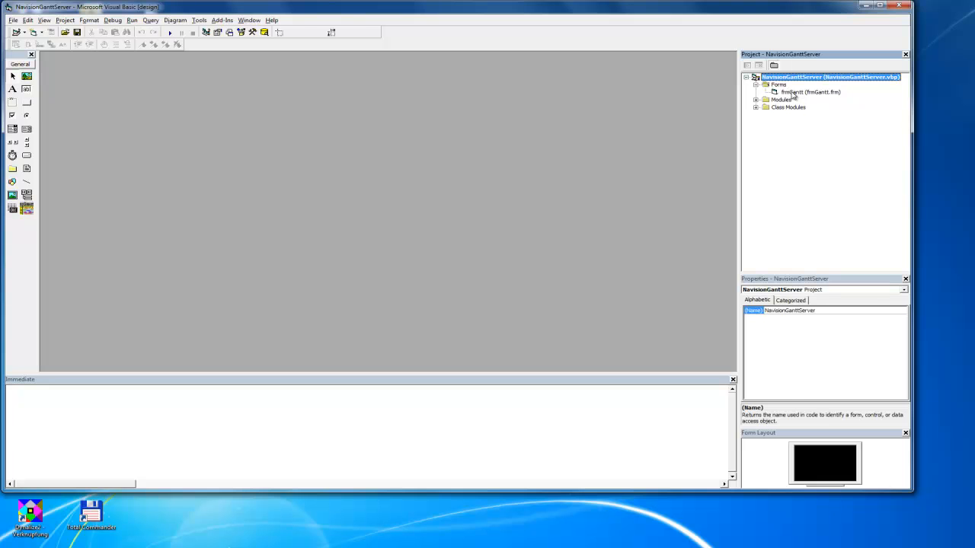
# Open frmGantt and show the VcGantt1 control's Property Pages on the Objects tab.
pyautogui.doubleClick(795, 92)
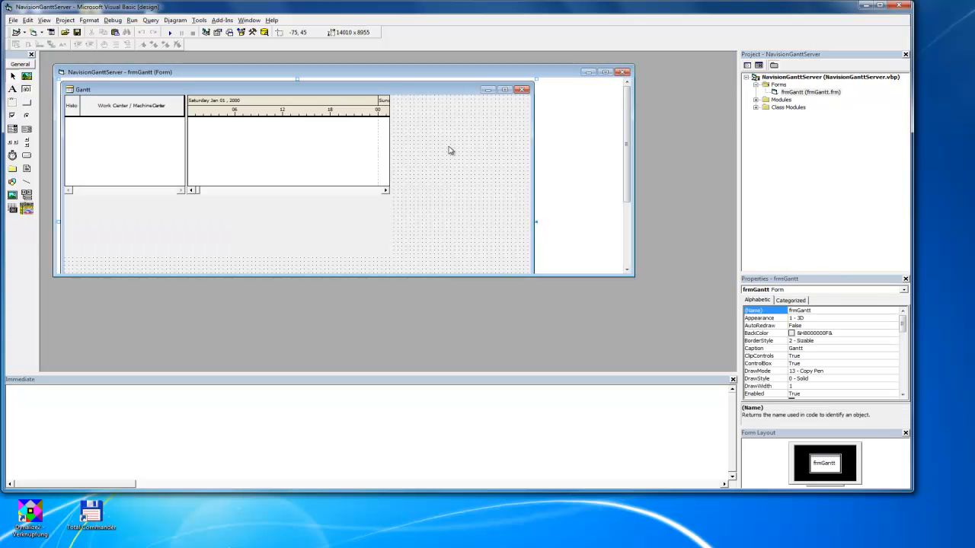
pyautogui.moveTo(259, 158)
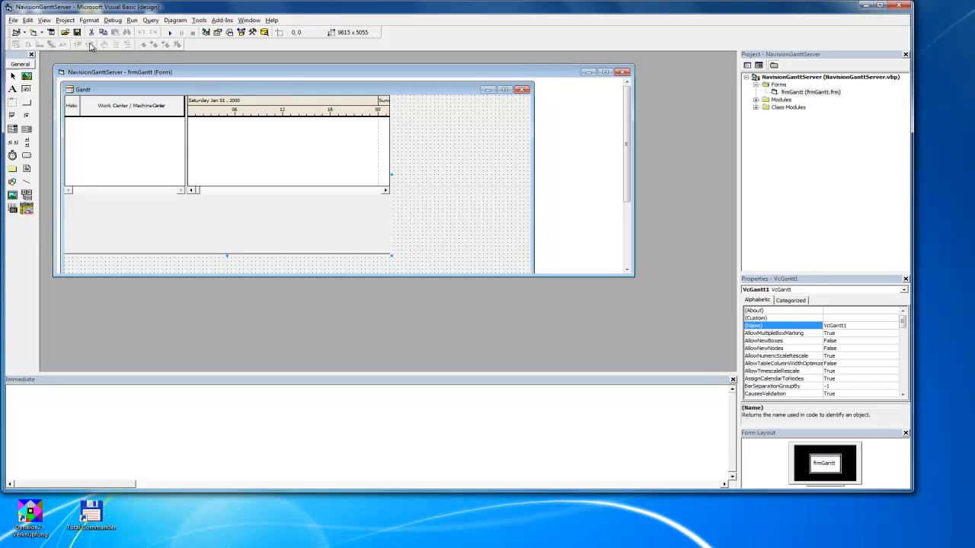
pyautogui.click(48, 21)
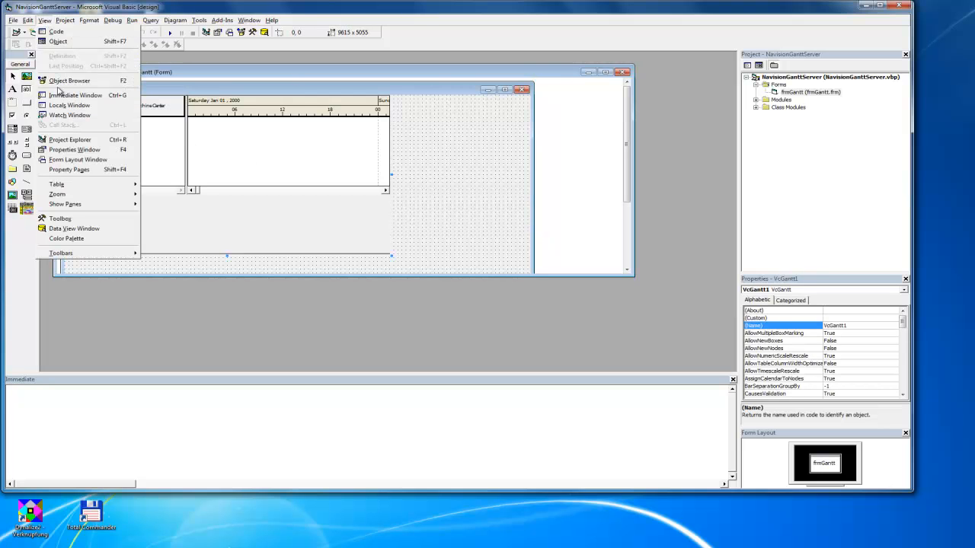
pyautogui.moveTo(80, 173)
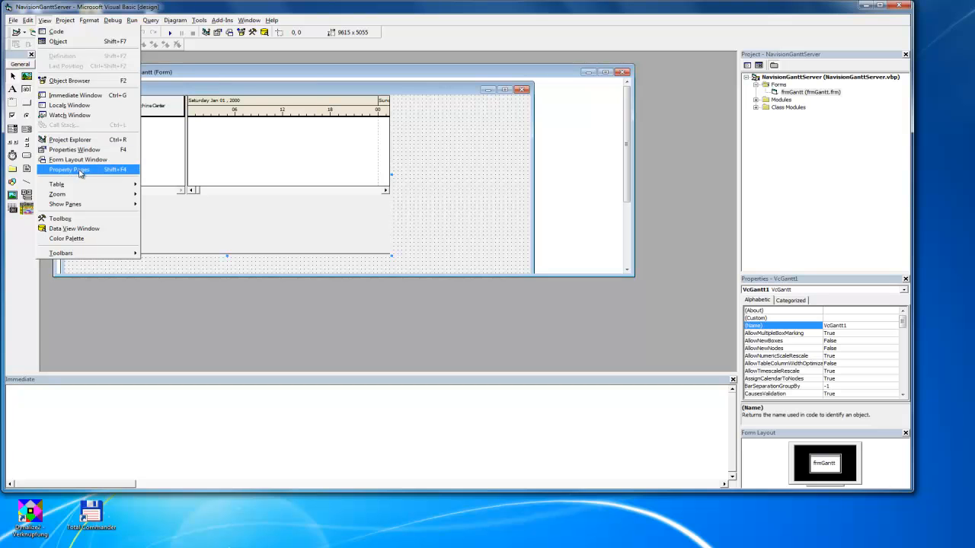
pyautogui.click(69, 169)
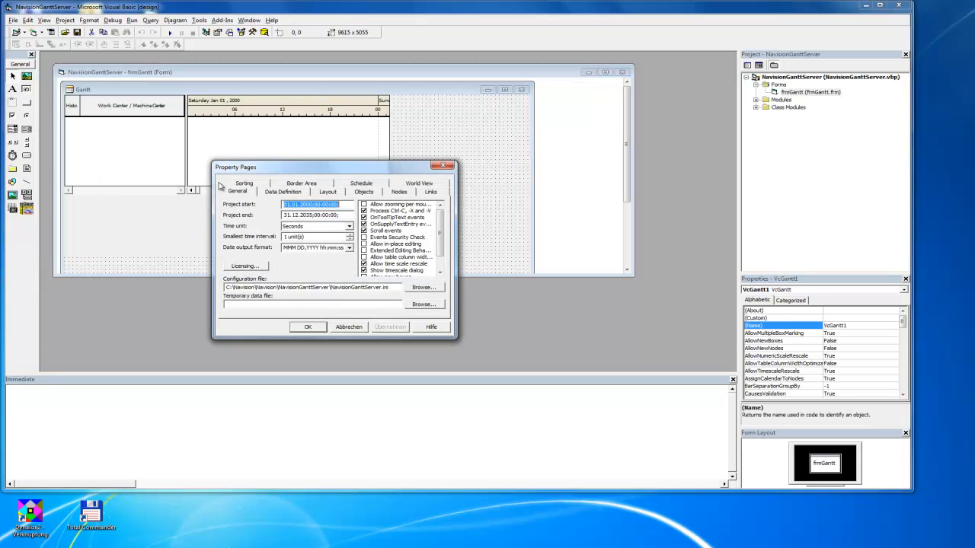
pyautogui.click(363, 191)
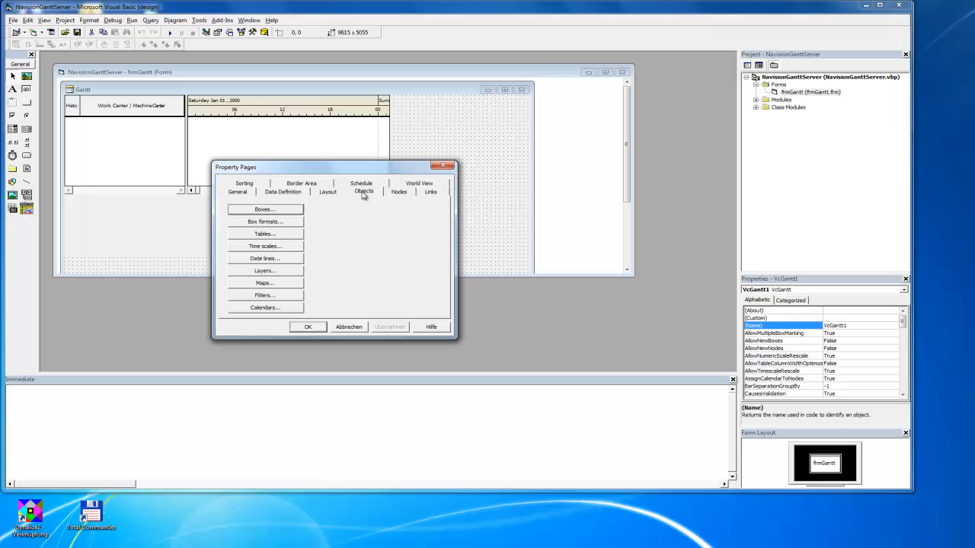
pyautogui.moveTo(276, 273)
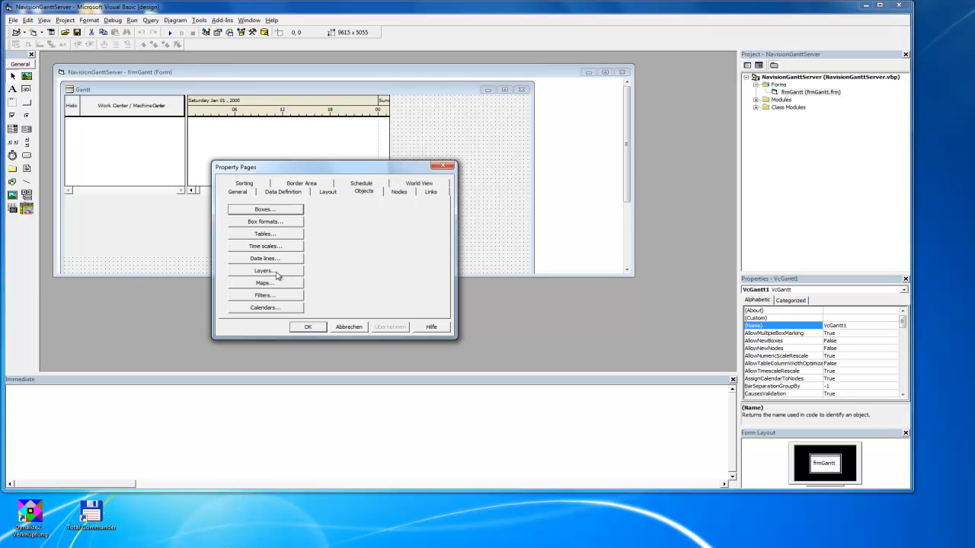
pyautogui.moveTo(265, 274)
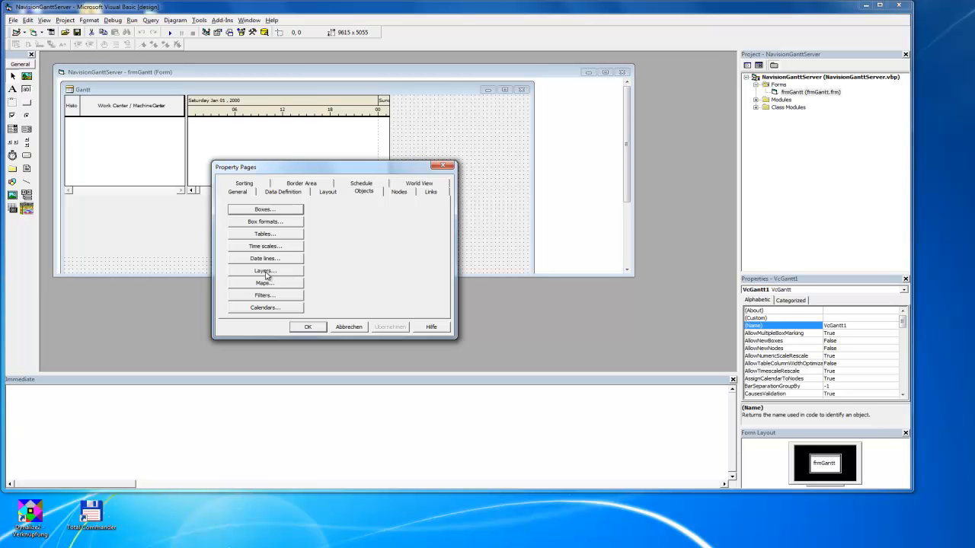
# Open the bar appearance layer list and edit the Progress layer.
pyautogui.click(264, 270)
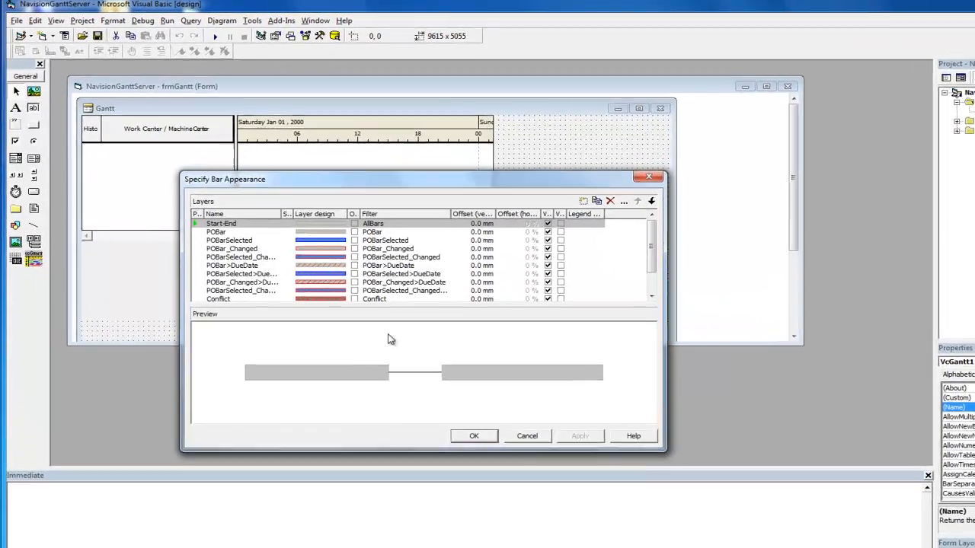
pyautogui.scroll(-3)
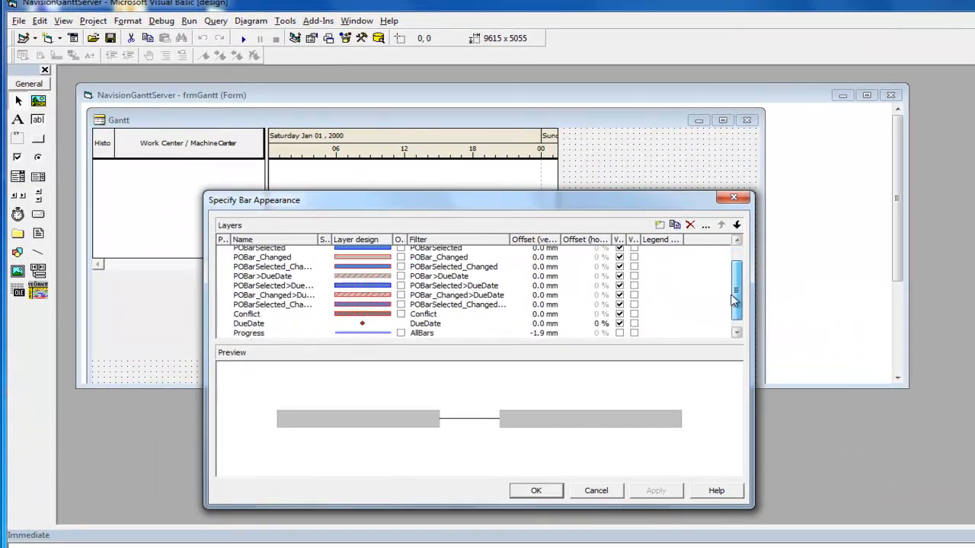
pyautogui.scroll(-3)
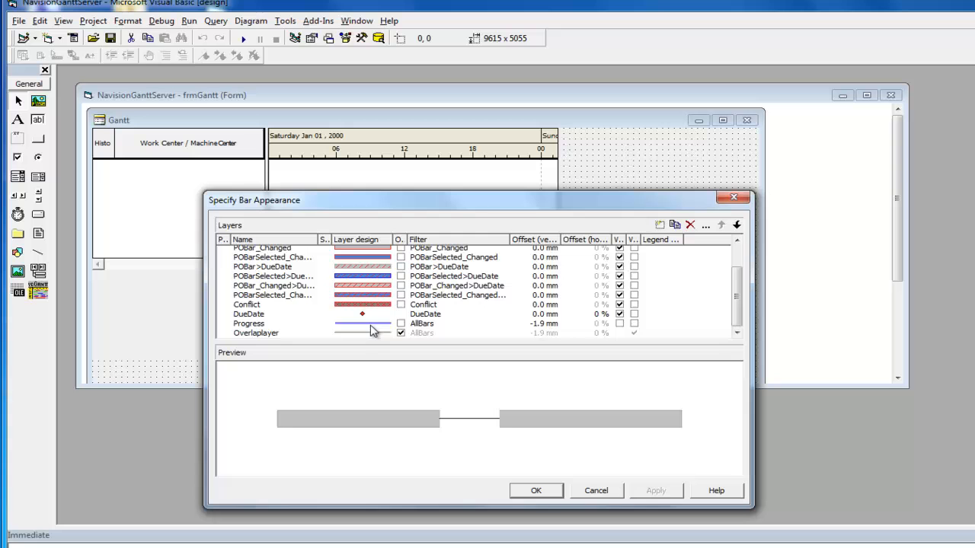
pyautogui.click(249, 323)
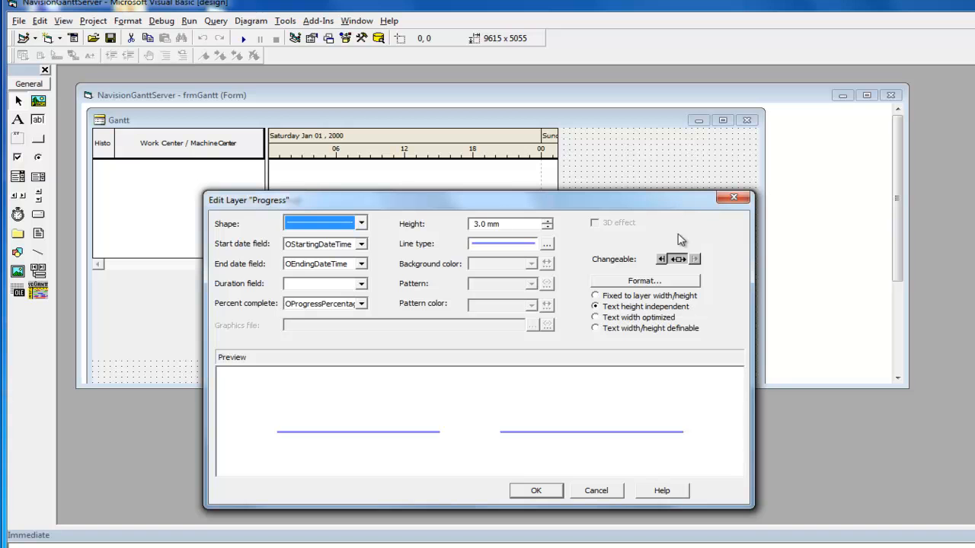
pyautogui.moveTo(547, 249)
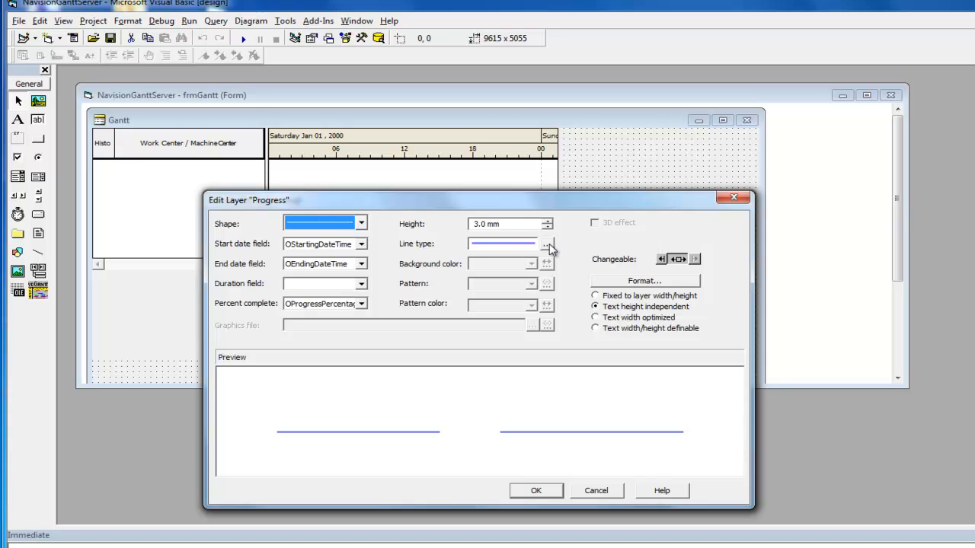
# Set the Progress layer's line colour to red and apply the change.
pyautogui.click(544, 244)
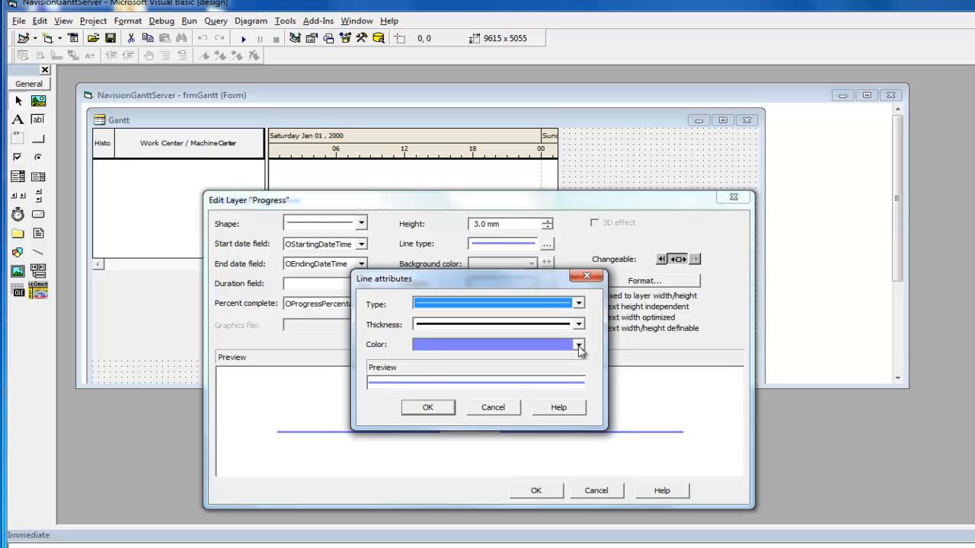
pyautogui.click(578, 345)
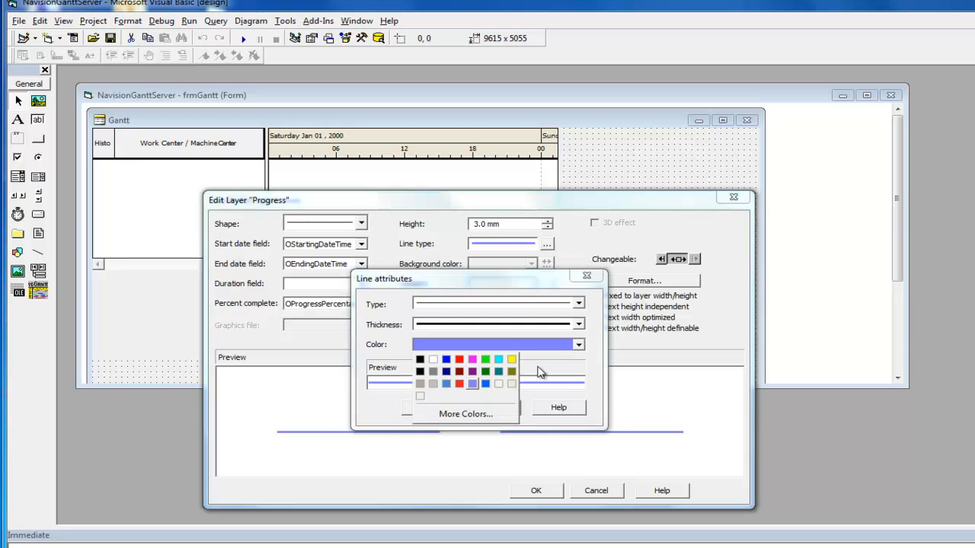
pyautogui.click(455, 359)
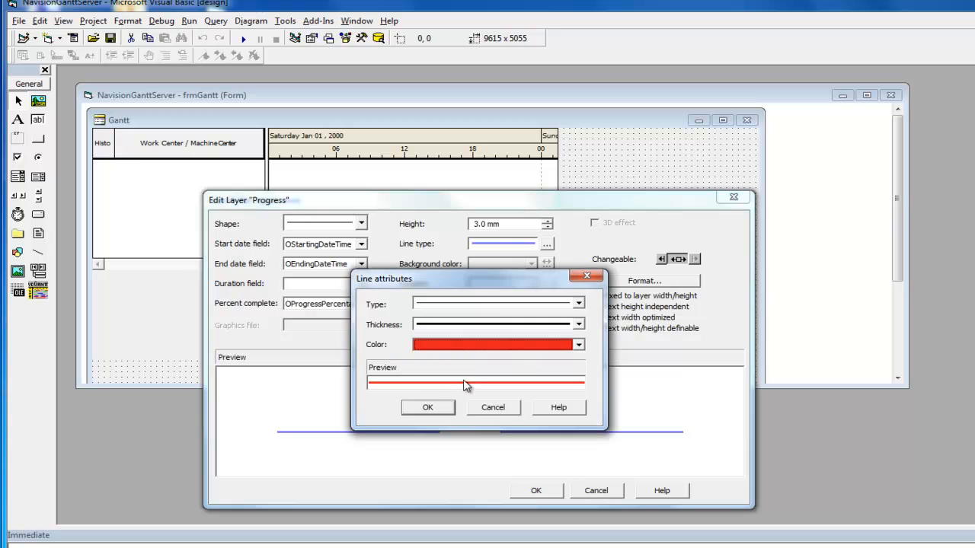
pyautogui.click(427, 407)
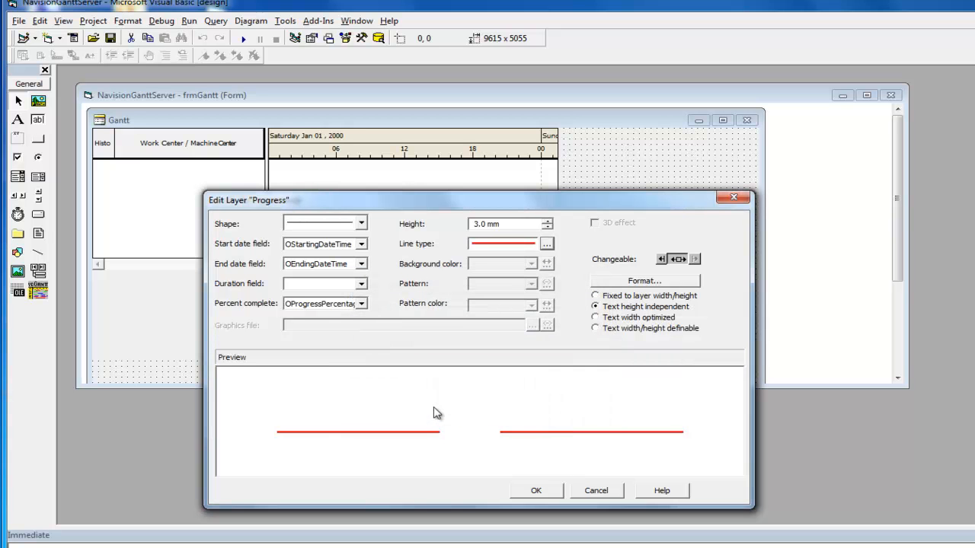
pyautogui.moveTo(532, 490)
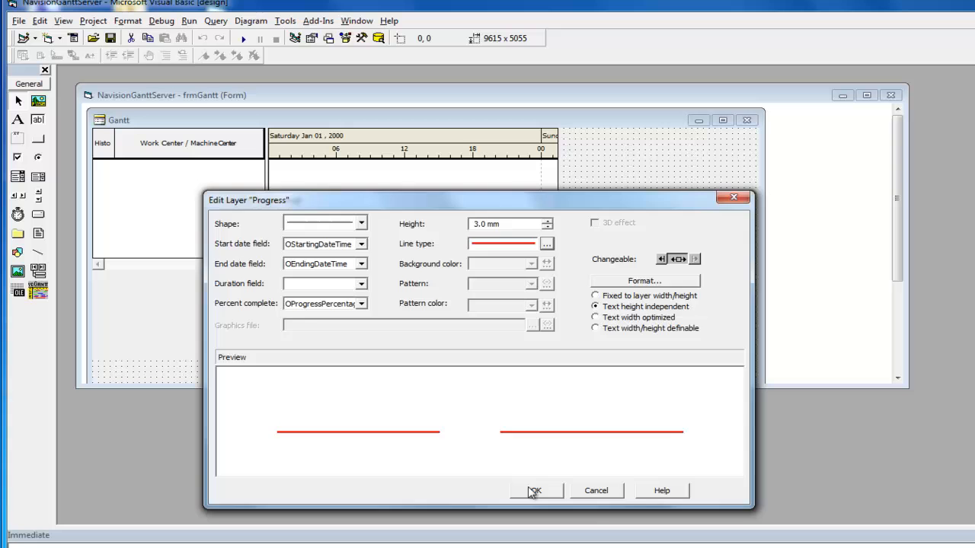
pyautogui.click(536, 491)
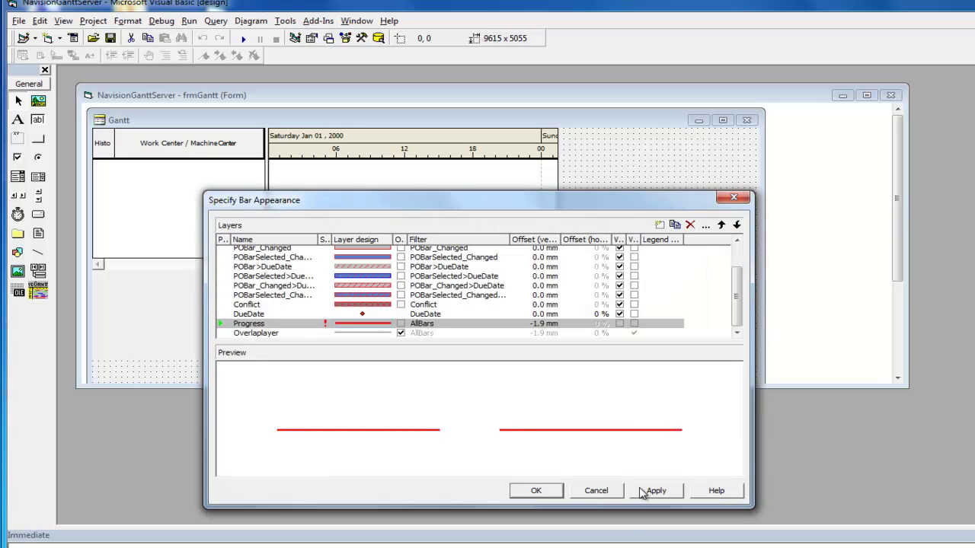
pyautogui.click(656, 490)
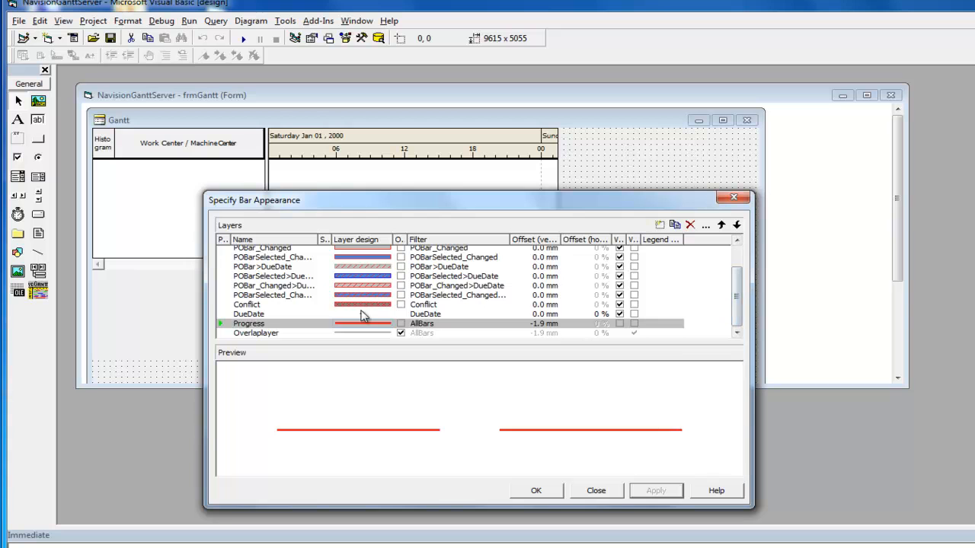
# Change the DueDate layer shape to a down-arrow, apply, and close Property Pages.
pyautogui.click(249, 313)
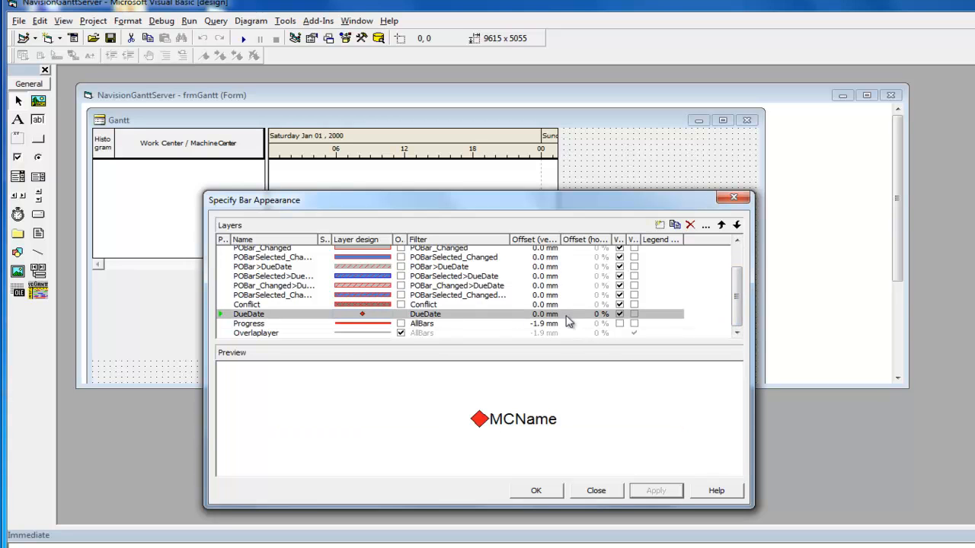
pyautogui.moveTo(706, 227)
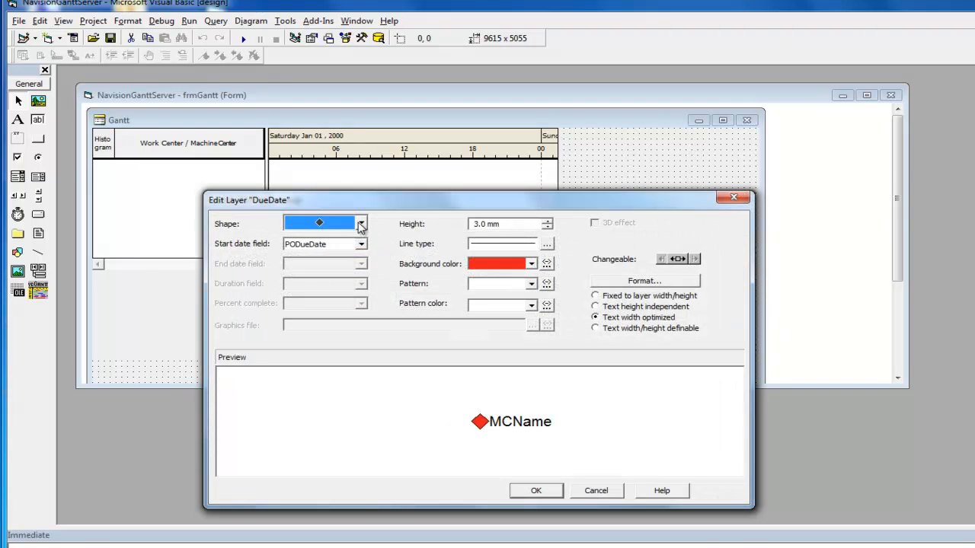
pyautogui.click(361, 223)
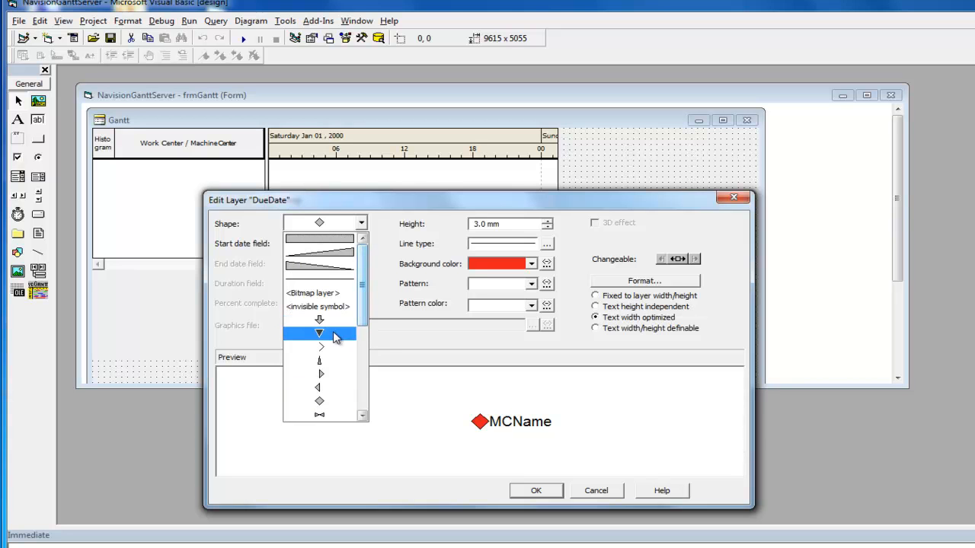
pyautogui.click(319, 335)
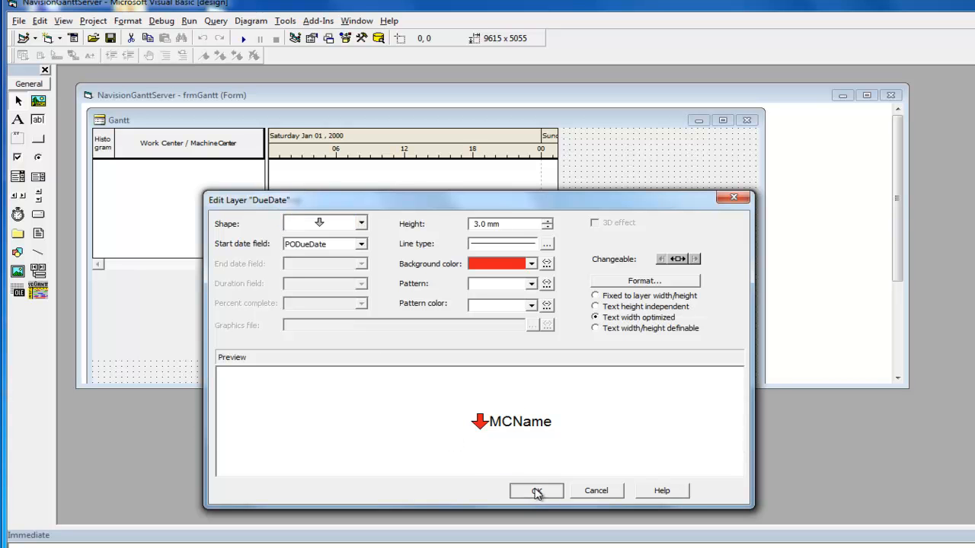
pyautogui.click(535, 490)
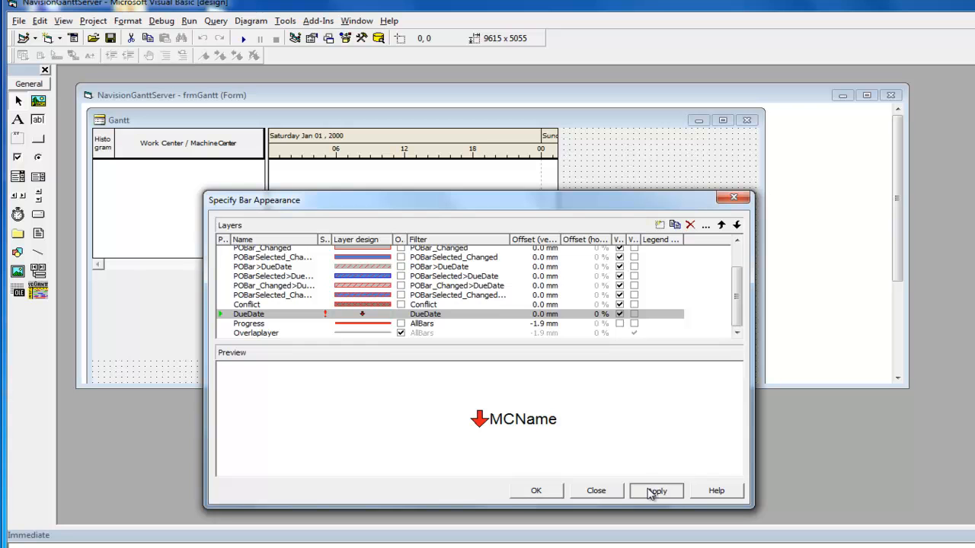
pyautogui.click(595, 490)
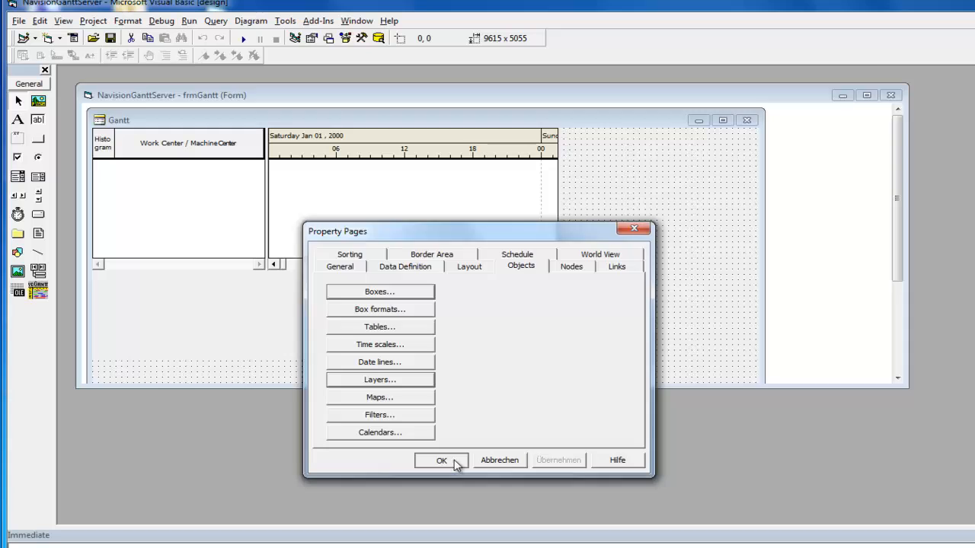
pyautogui.click(440, 461)
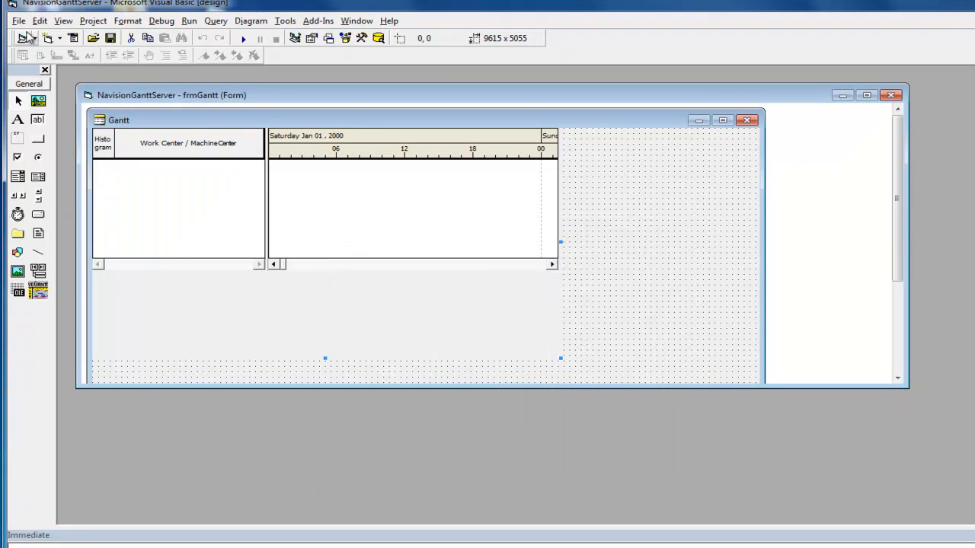
# Make NavisionGanttServer.exe, replacing the existing executable.
pyautogui.click(13, 20)
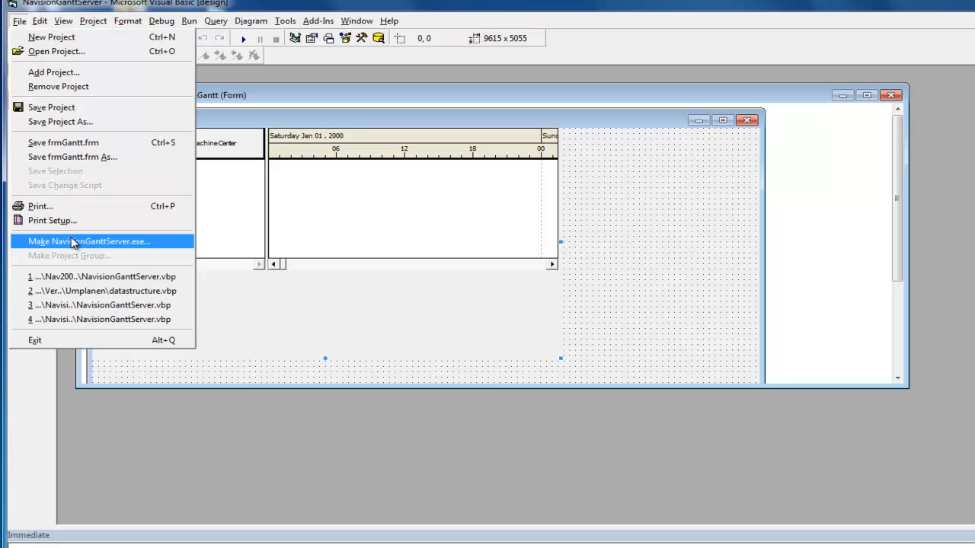
pyautogui.click(89, 241)
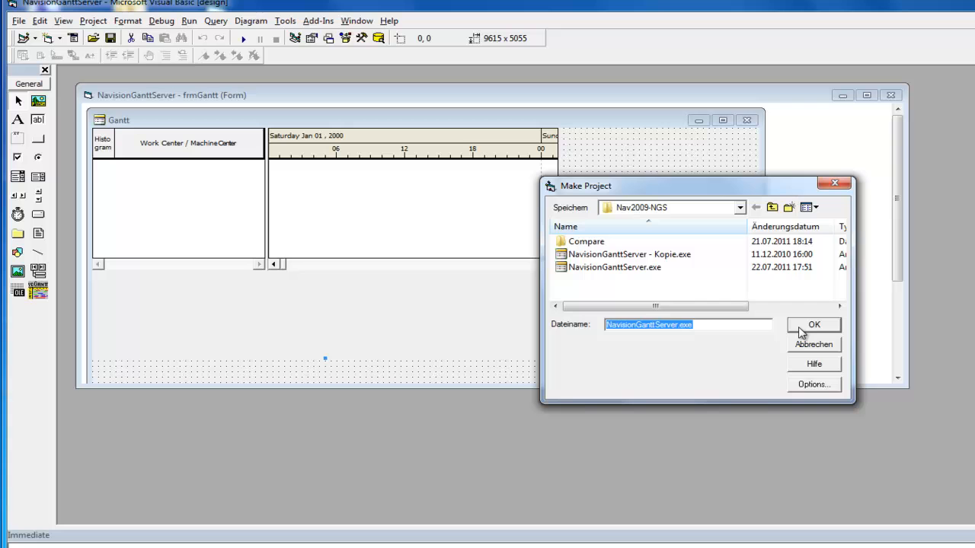
pyautogui.click(814, 325)
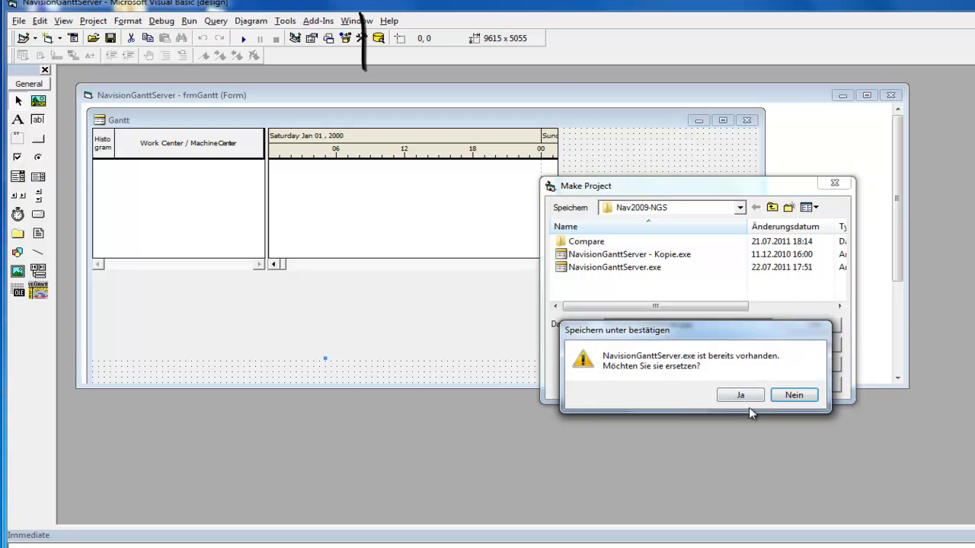
pyautogui.click(741, 394)
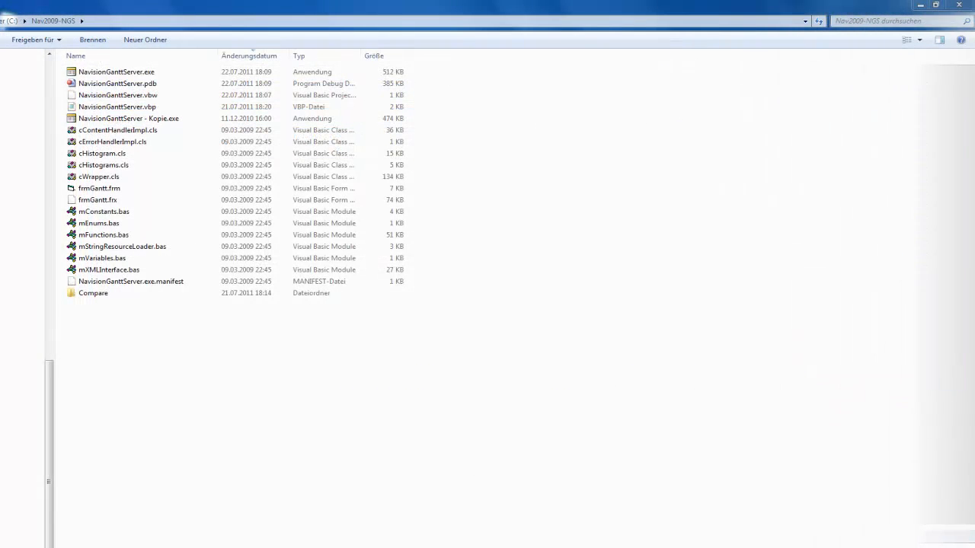
# Copy NavisionGanttServer.exe into Program Files\Microsoft Dynamics NAV\60\Classic, replacing the old copy.
pyautogui.click(116, 72)
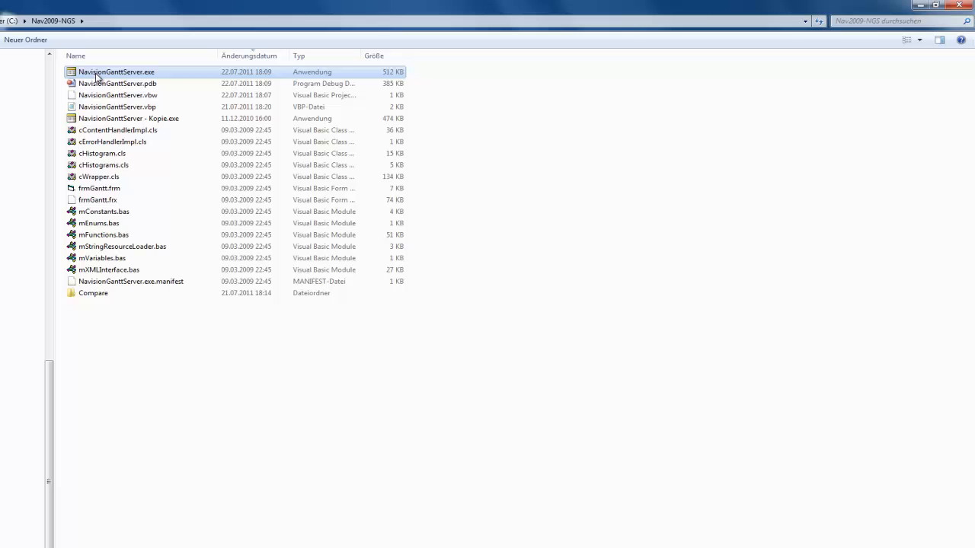
pyautogui.press('Ctrl+c')
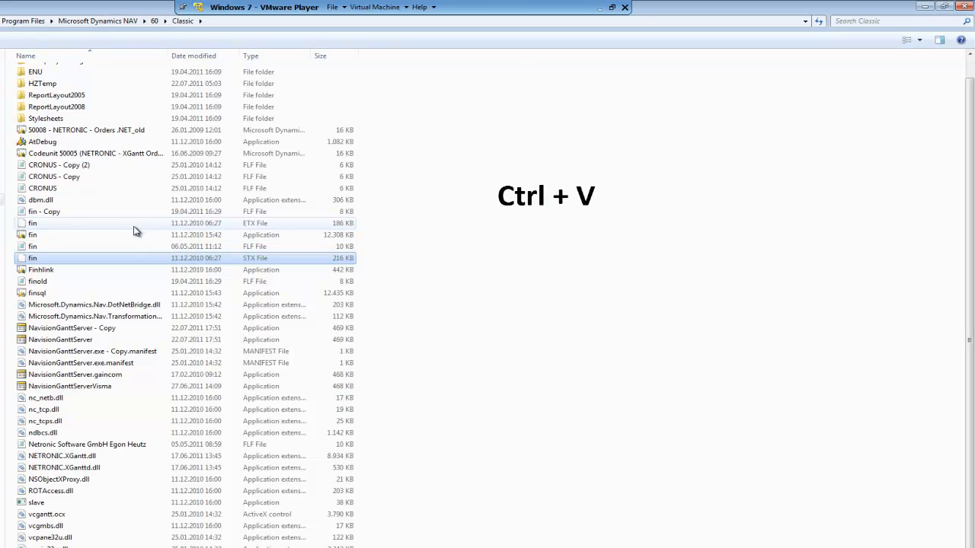
pyautogui.press('ctrl+v')
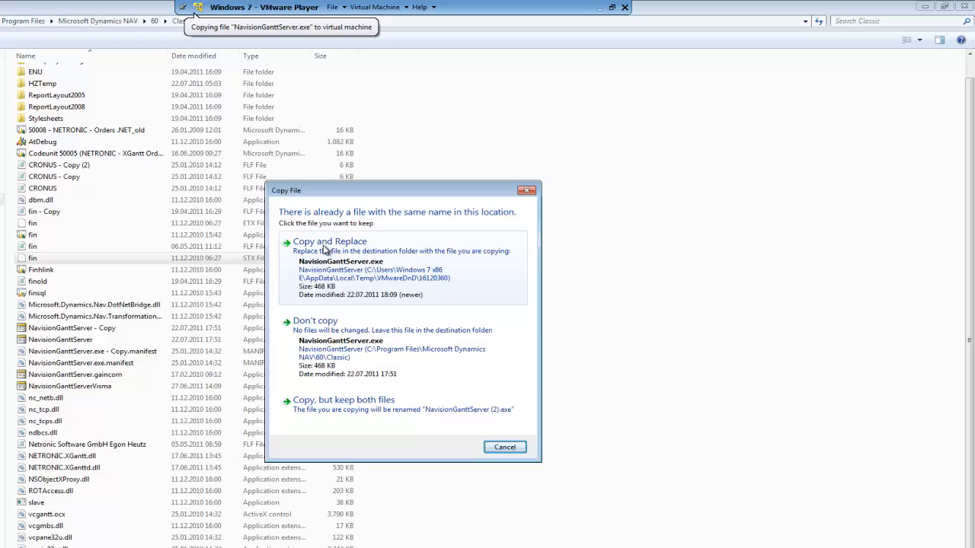
pyautogui.click(329, 242)
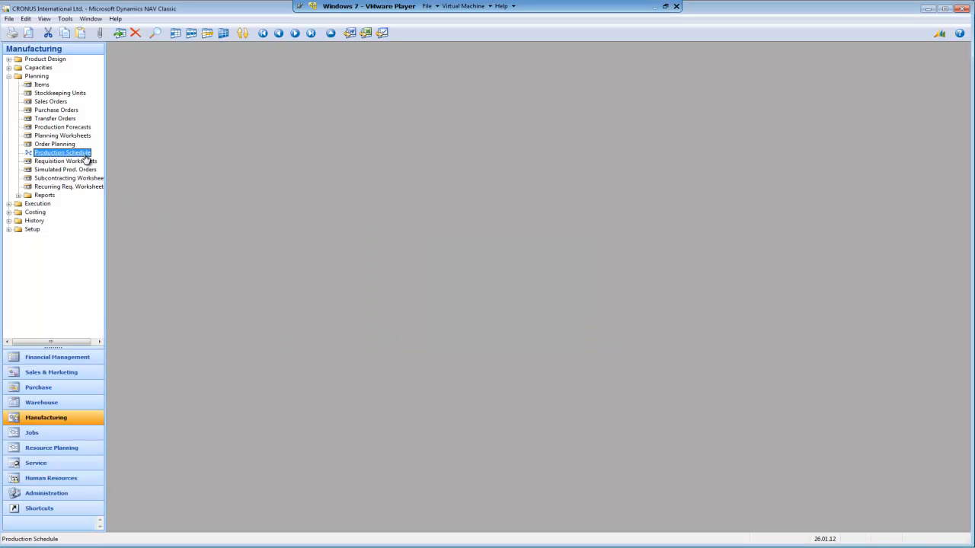
# Reopen the Production Schedule with Show progress enabled in Production Order View, scrolled right.
pyautogui.doubleClick(63, 153)
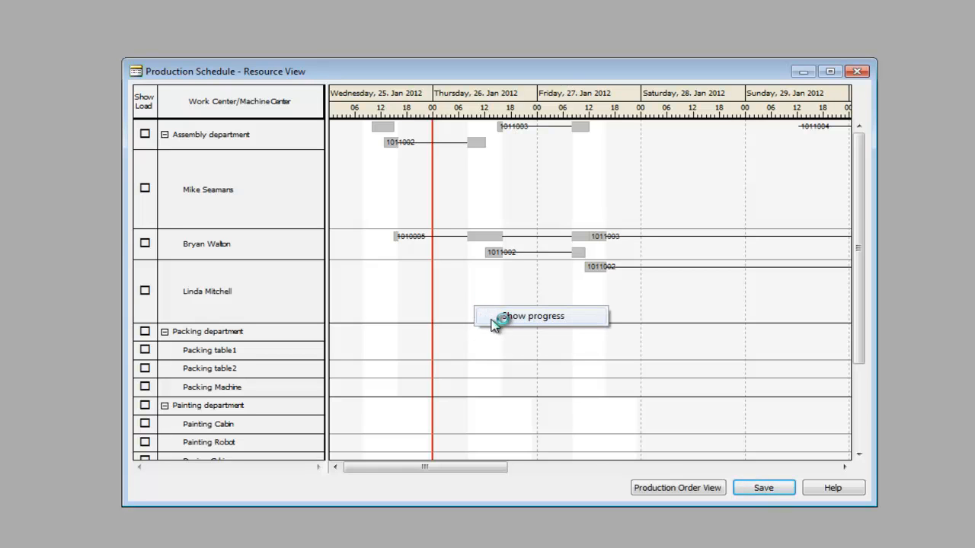
pyautogui.click(540, 315)
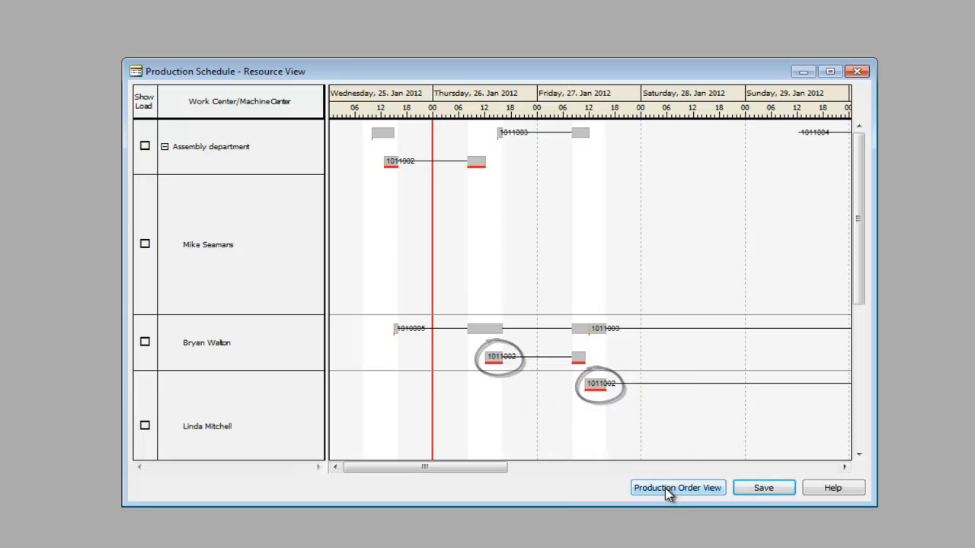
pyautogui.click(677, 488)
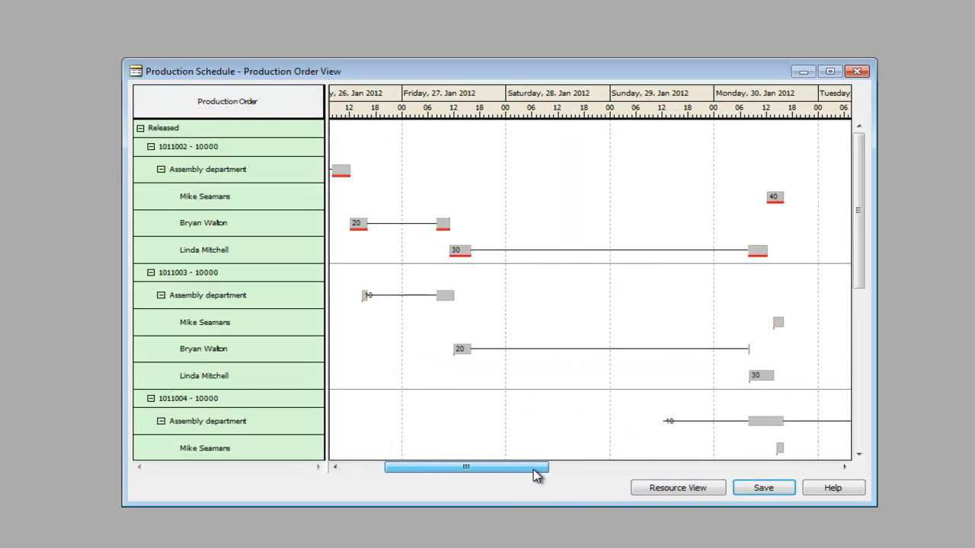
pyautogui.moveTo(466, 467); pyautogui.dragTo(612, 467)
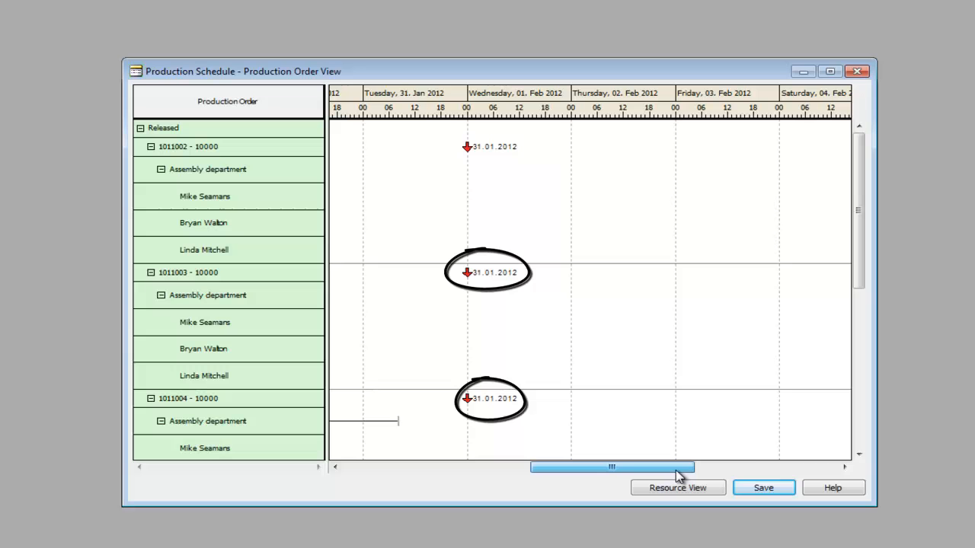